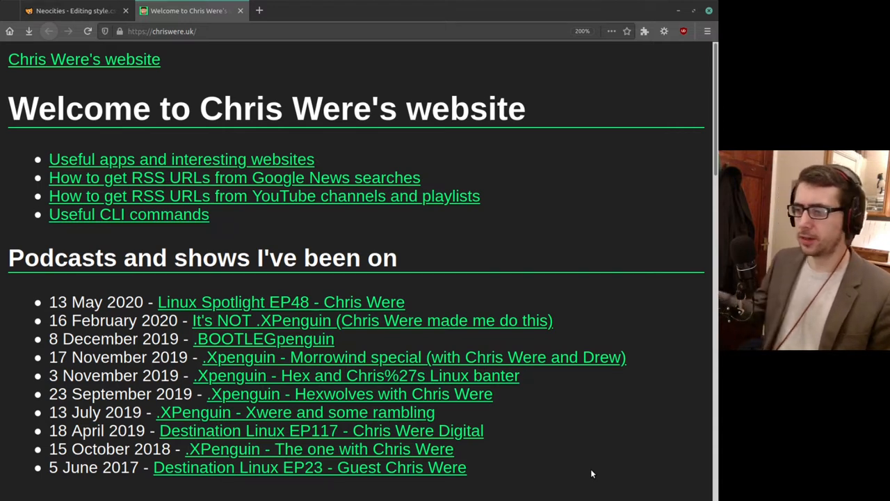
mouse_move(584, 431)
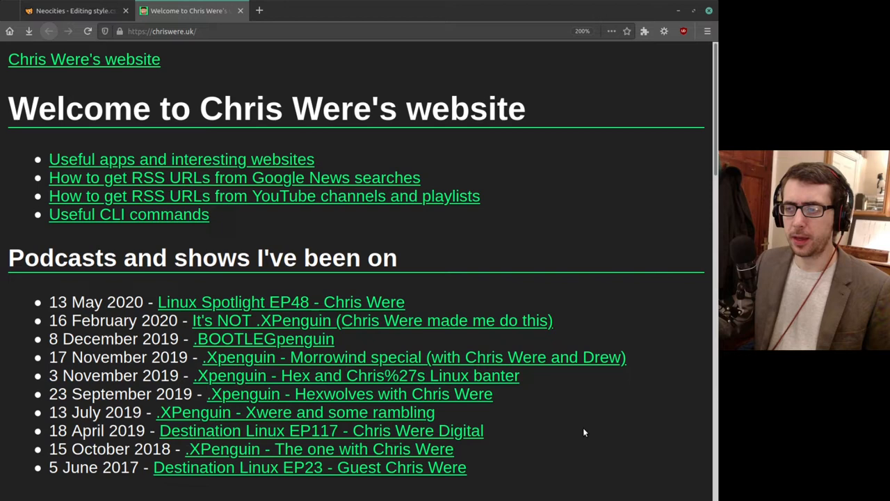
mouse_move(596, 437)
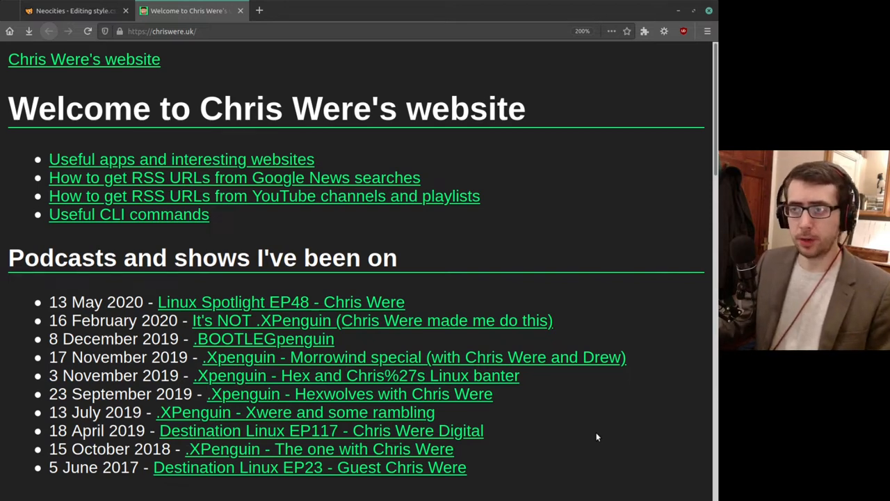
Visit the recommended apps page and the Google News RSS guide, returning to the home page each time.
left_click_drag(66, 108, 320, 108)
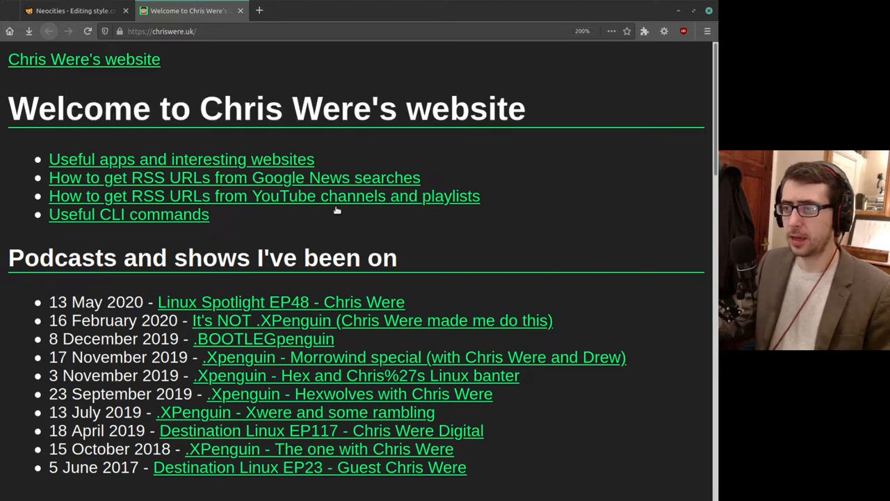
mouse_move(417, 236)
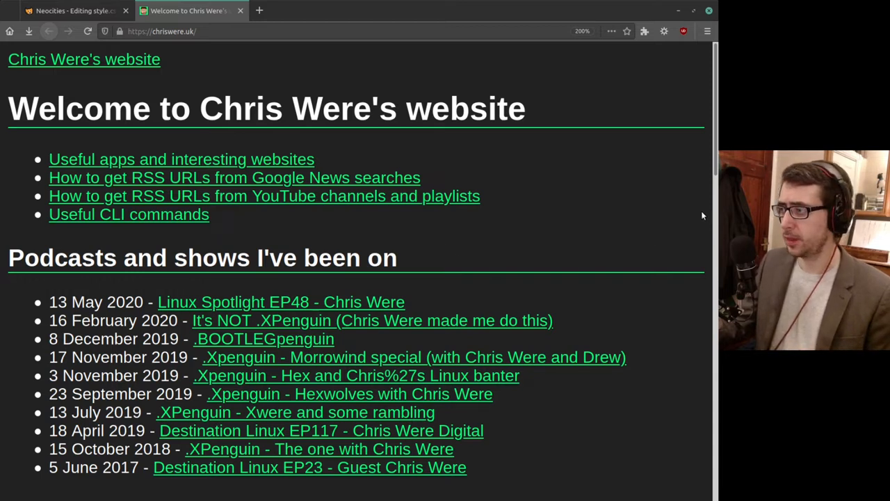
mouse_move(248, 178)
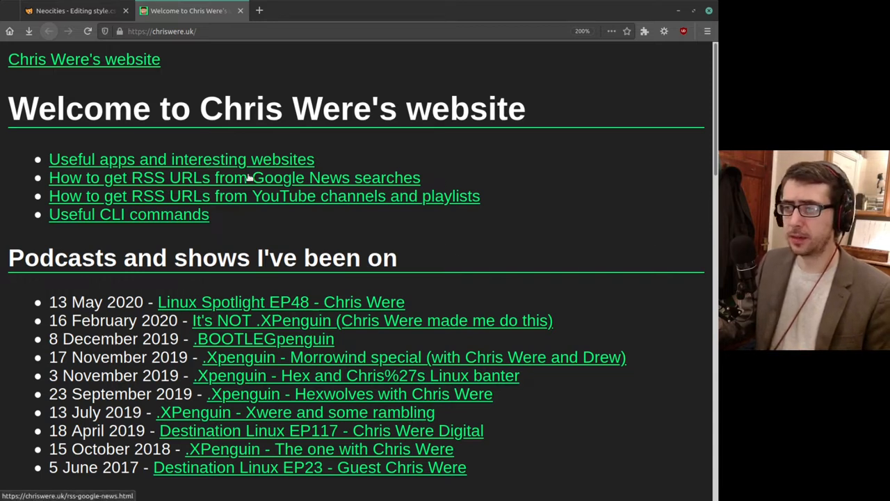
mouse_move(67, 58)
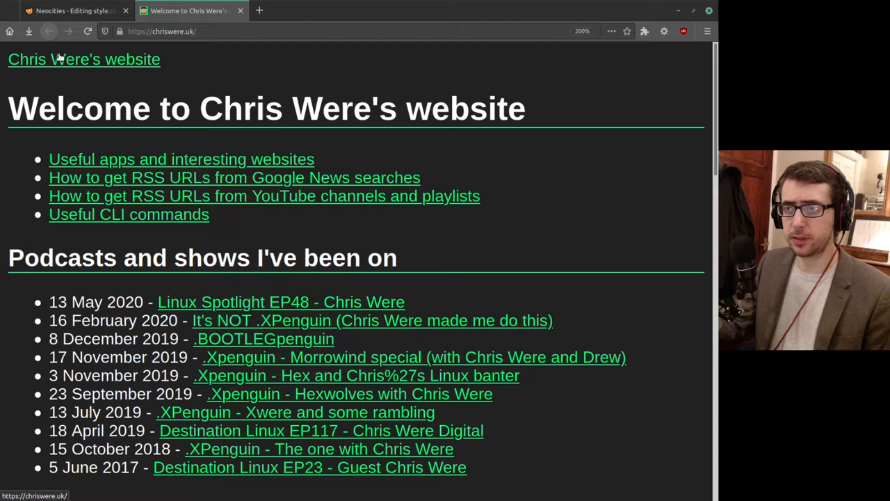
mouse_move(132, 65)
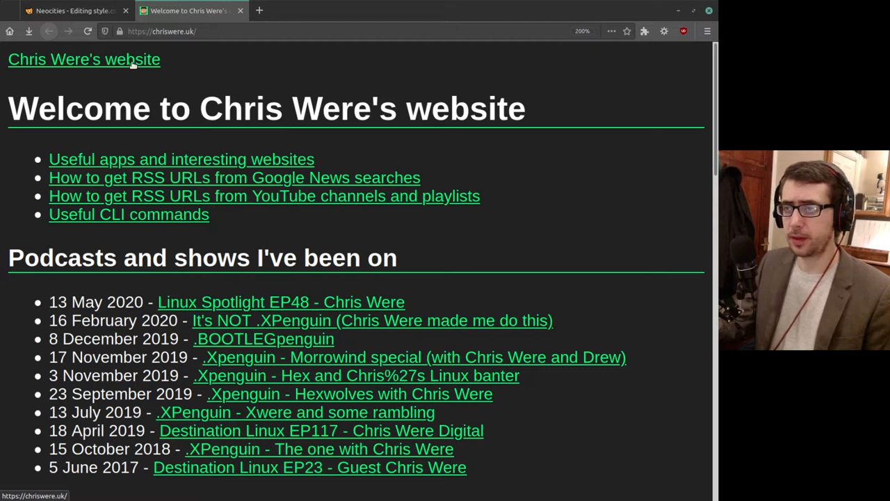
mouse_move(361, 164)
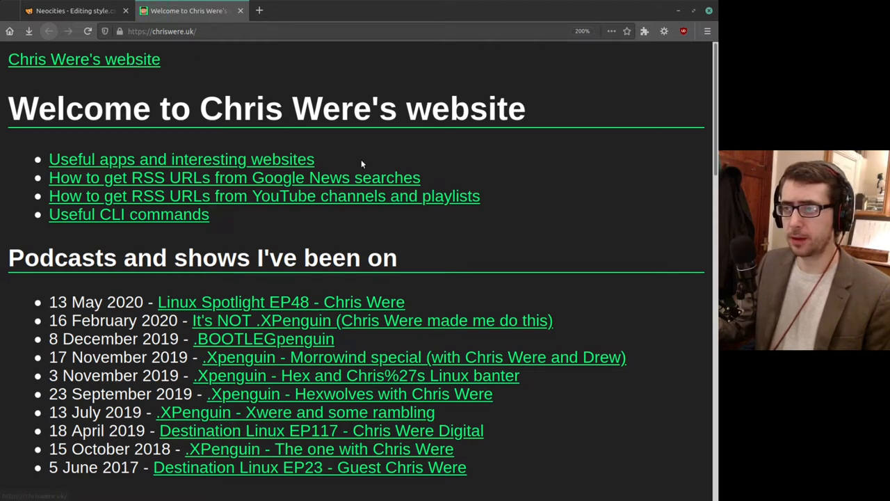
left_click(181, 158)
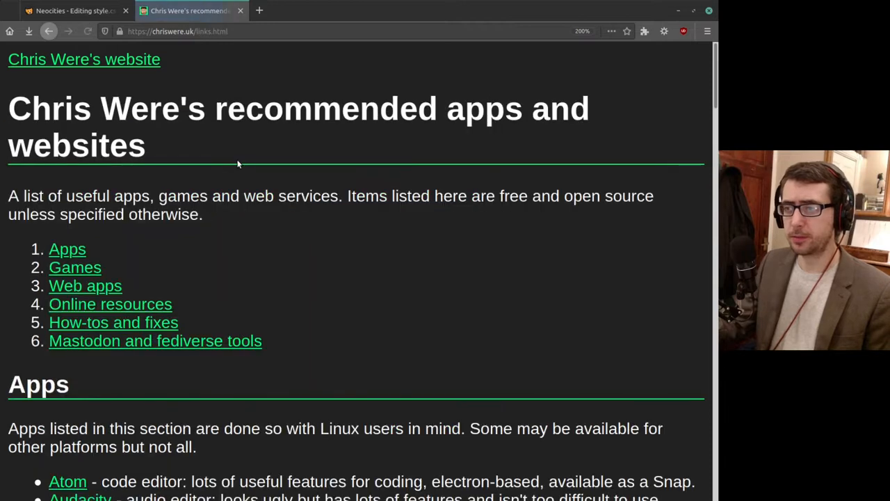
mouse_move(84, 59)
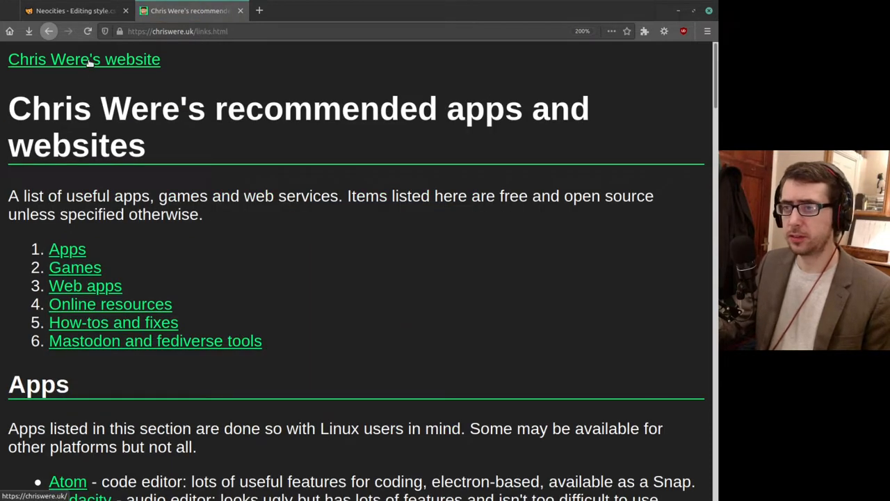
left_click(83, 59)
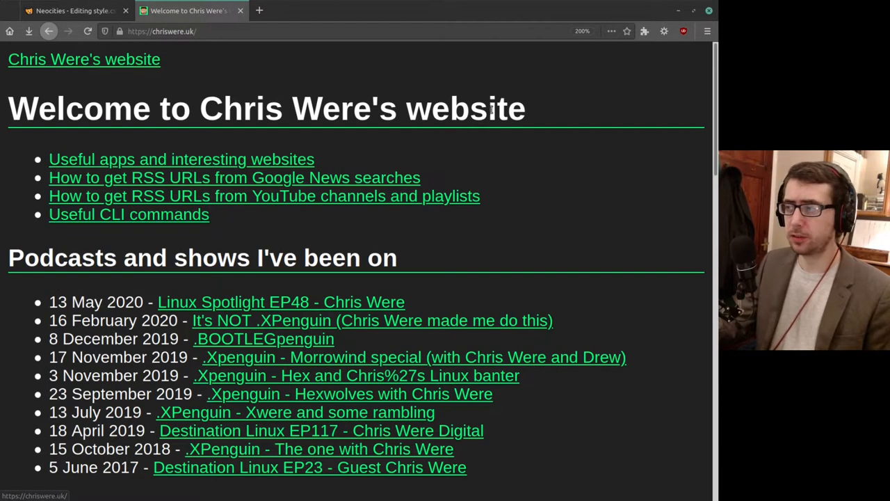
left_click(234, 179)
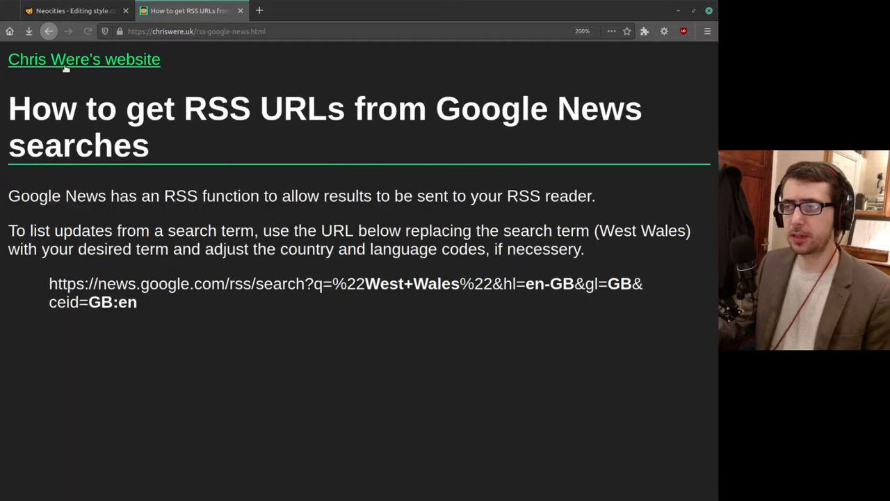
left_click(84, 58)
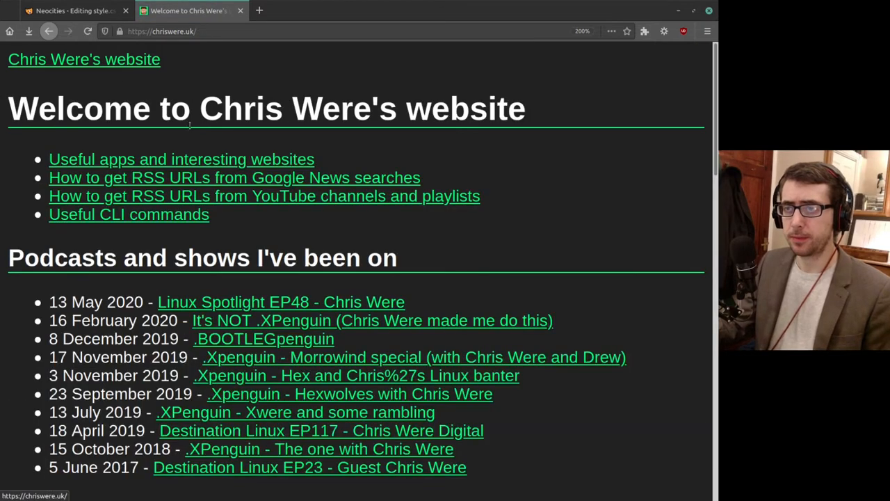
mouse_move(479, 188)
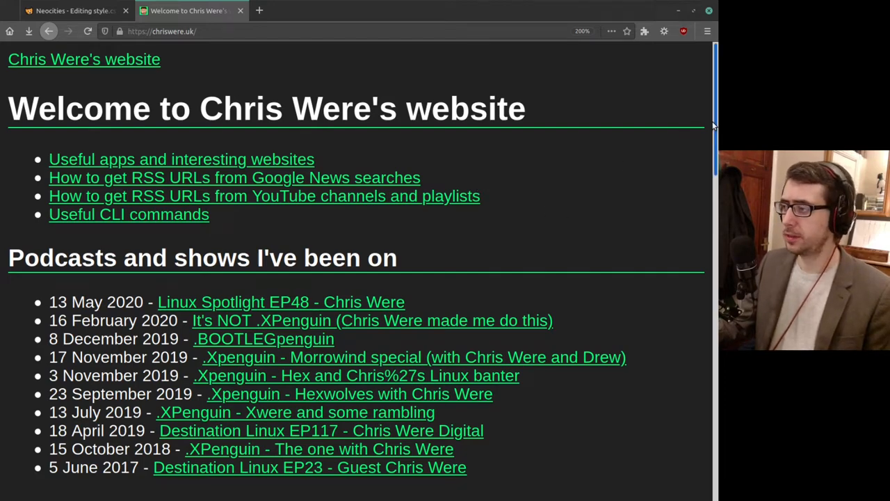
Scroll through the home page, then switch to the Neocities tab editing style.css.
scroll("down", 3)
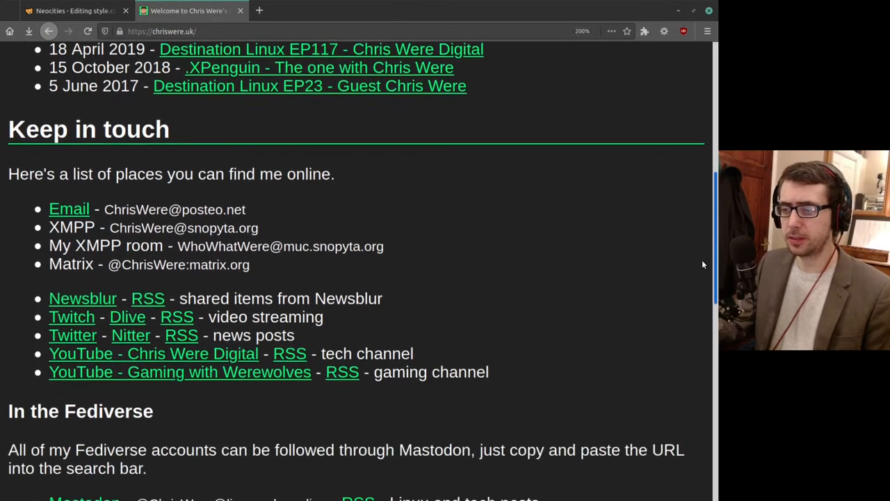
scroll("down", 3)
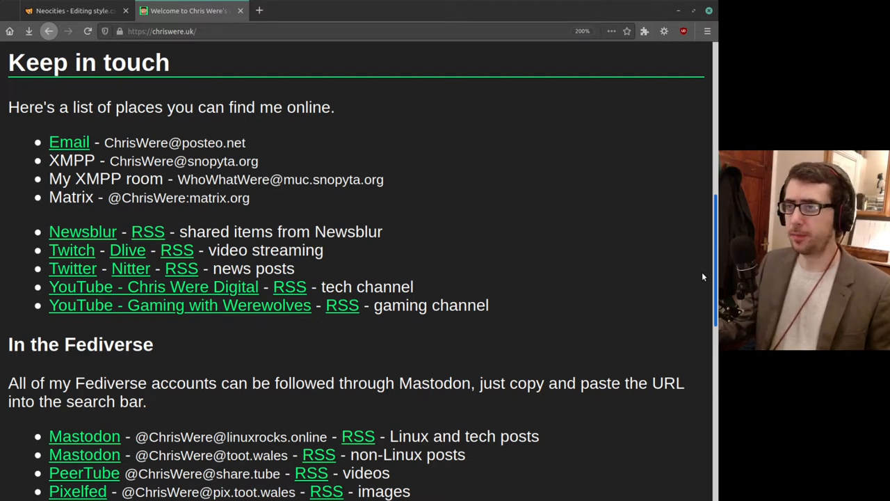
scroll("down", 3)
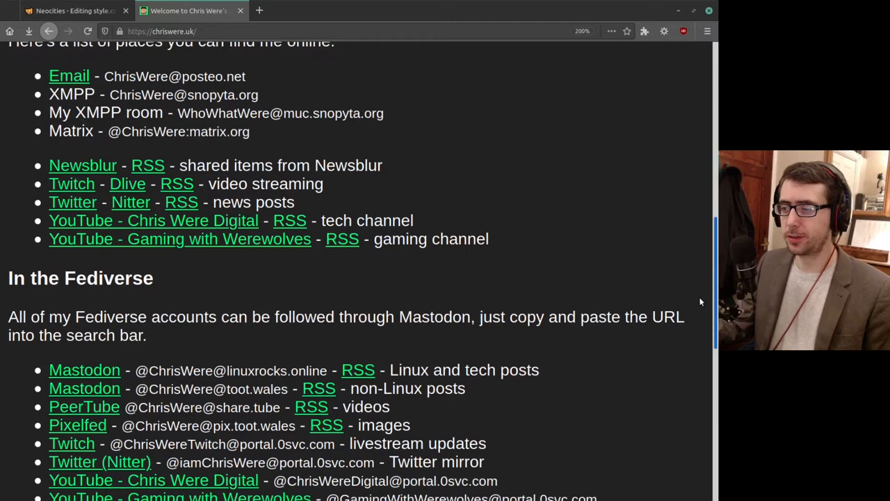
scroll("down", 3)
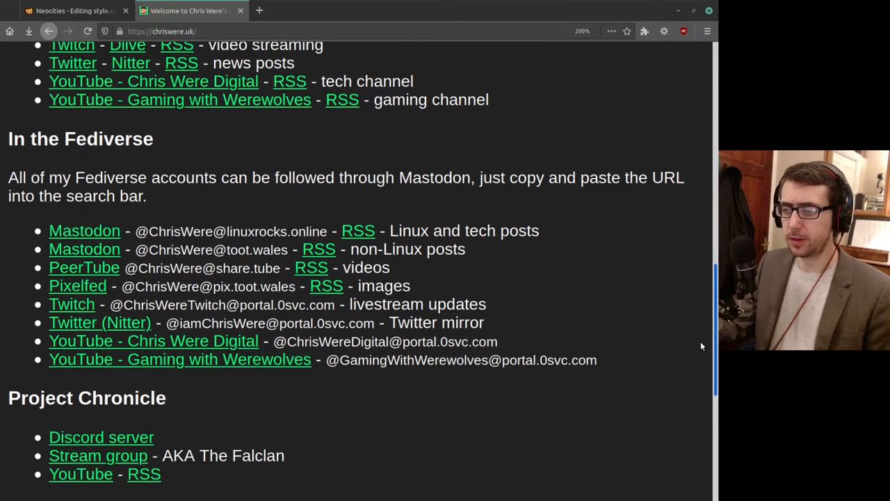
scroll("down", 3)
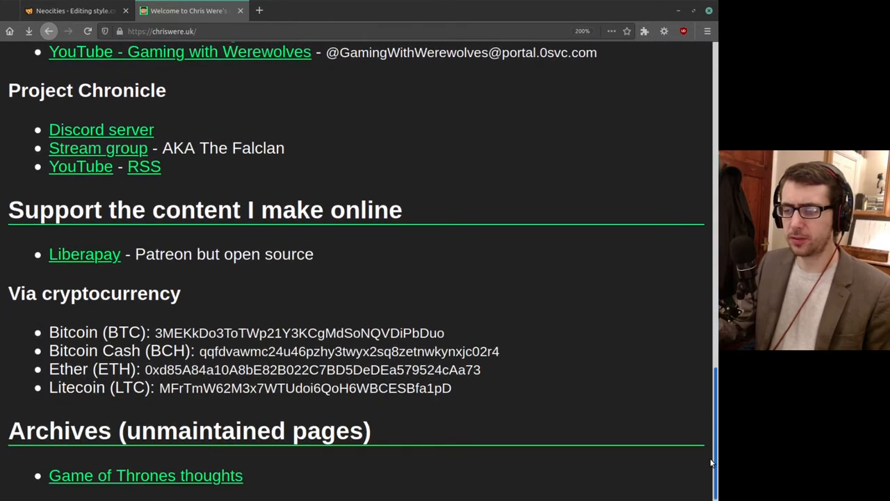
scroll("up", 3)
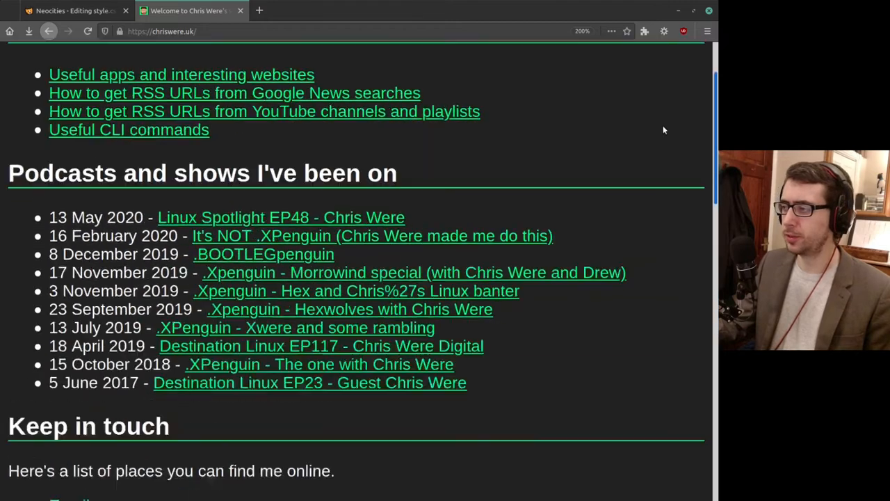
scroll("up", 3)
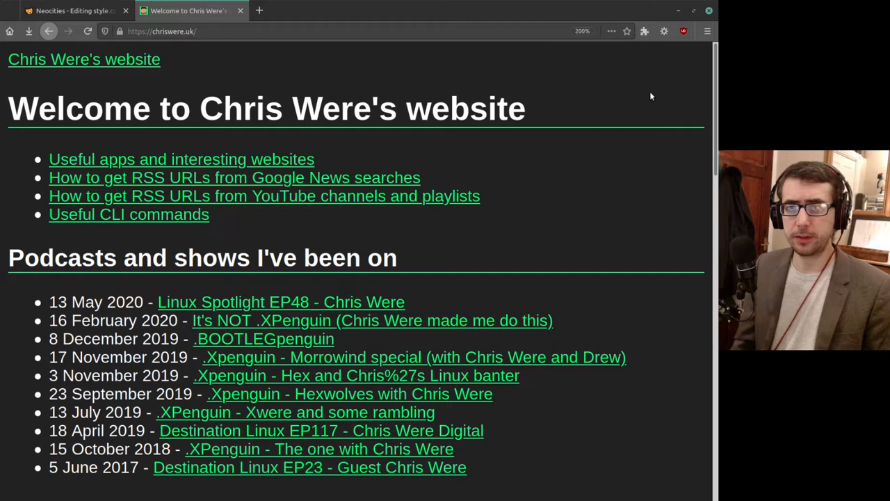
mouse_move(601, 93)
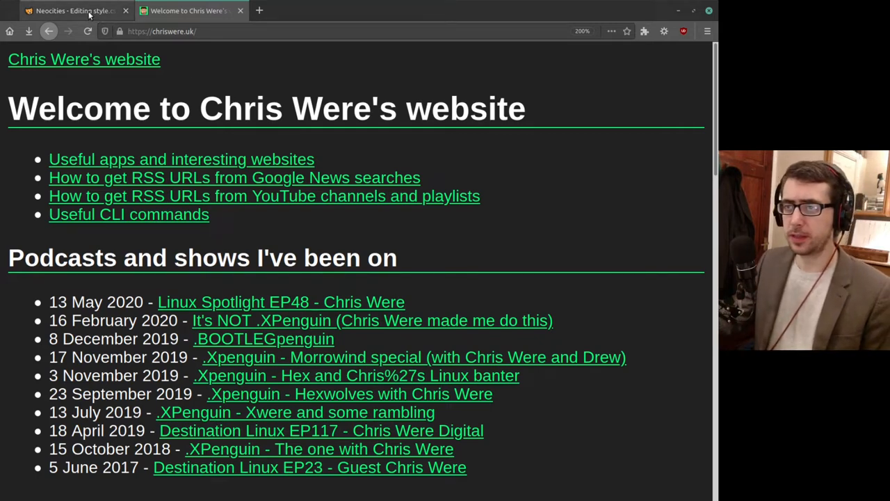
left_click(69, 11)
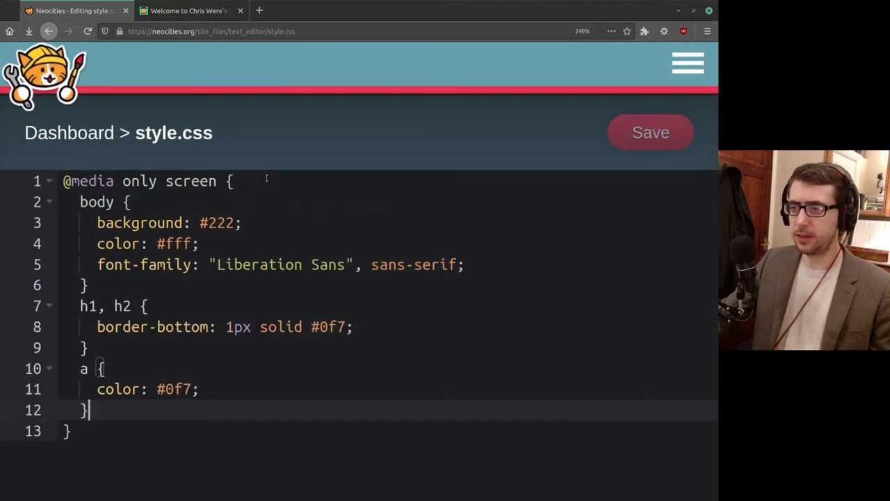
mouse_move(551, 243)
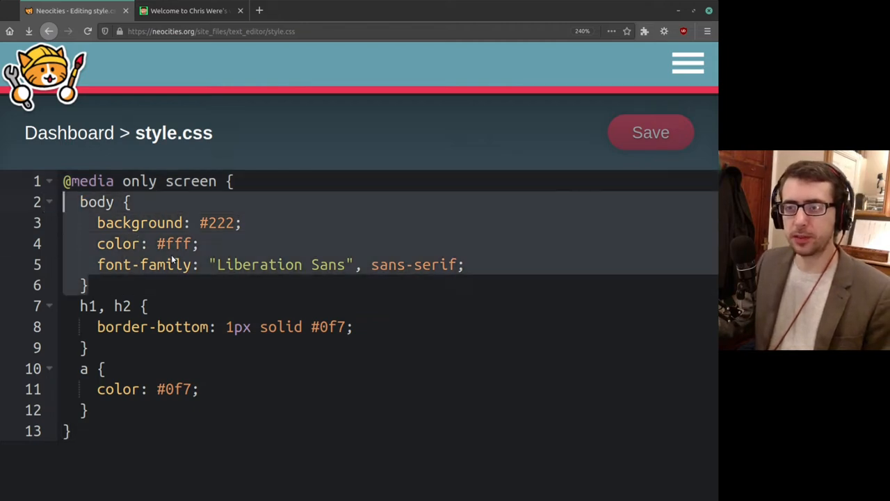
mouse_move(270, 214)
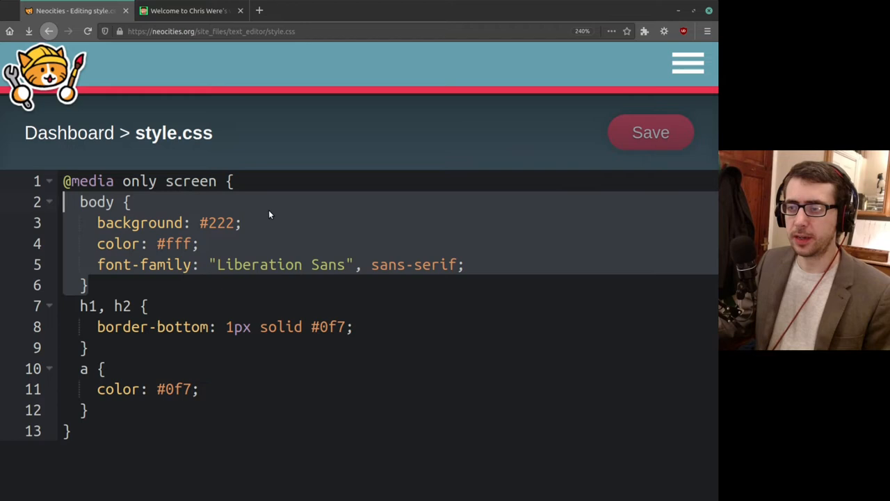
left_click(194, 223)
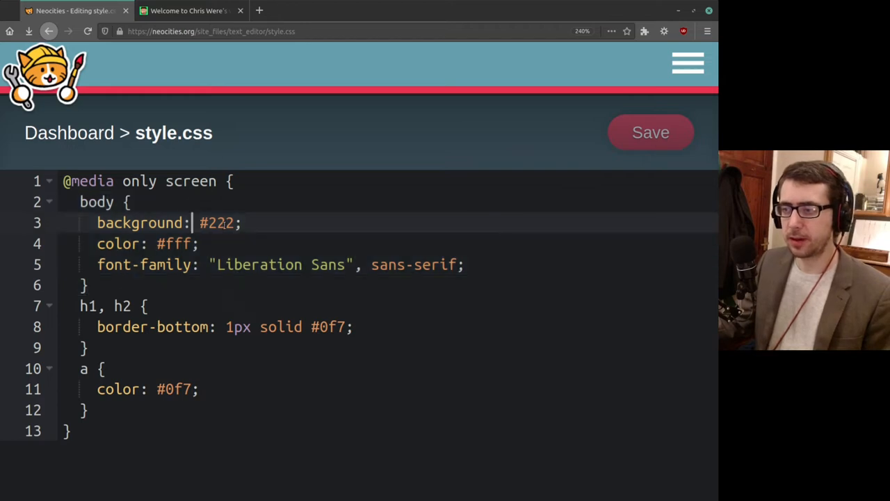
left_click(230, 223)
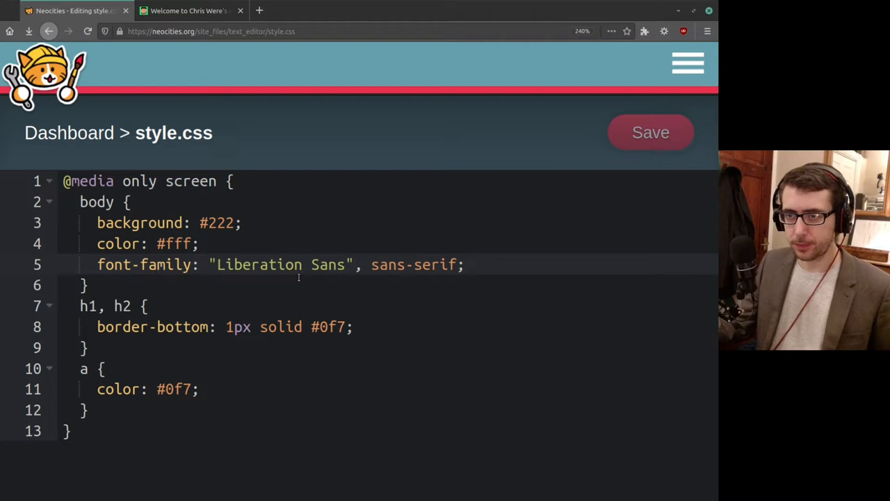
mouse_move(284, 275)
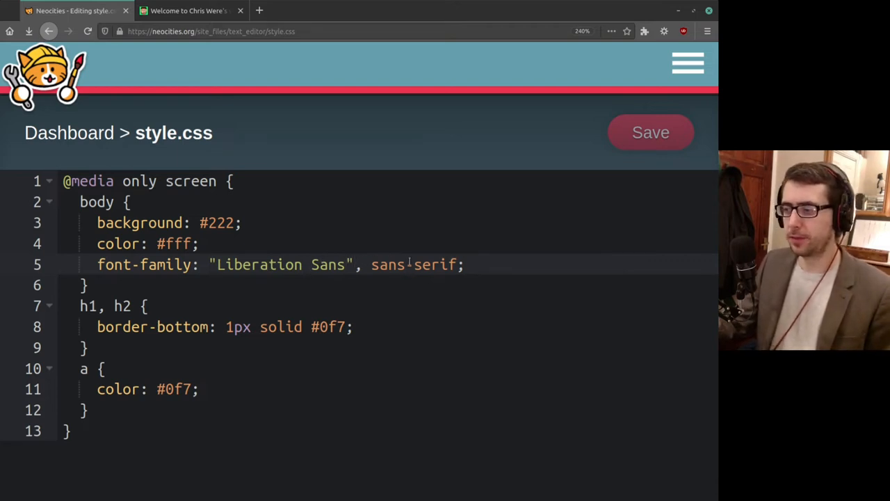
type("-")
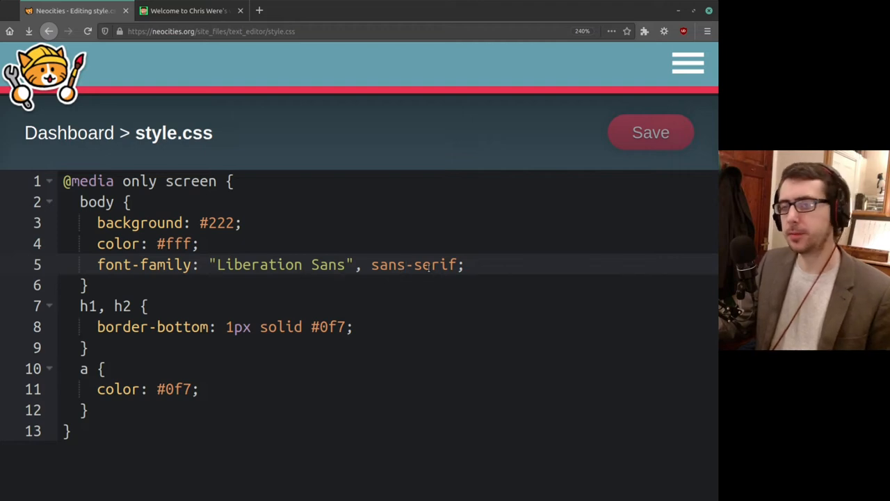
left_click(374, 265)
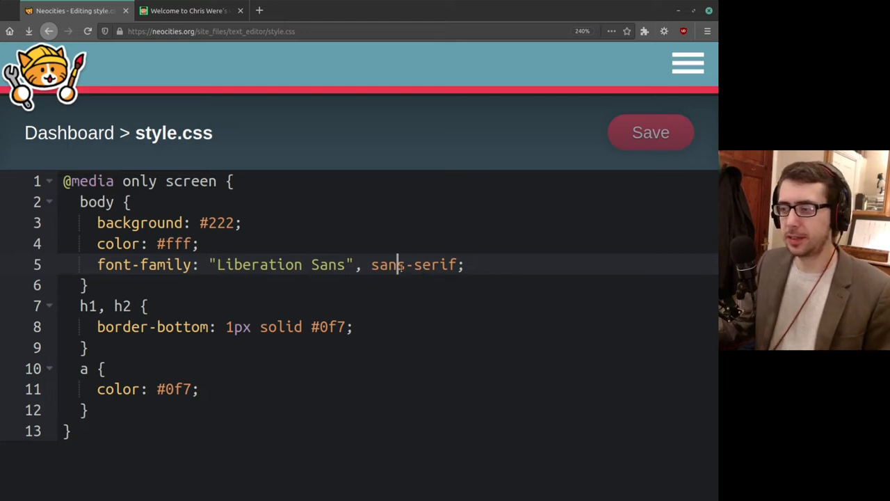
left_click(373, 265)
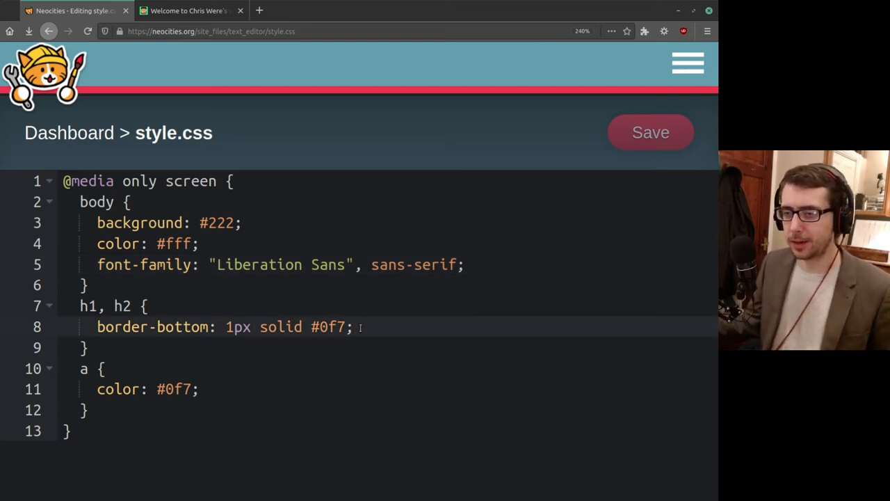
Switch from the style.css editor to the live 'Welcome to Chris Were's website' tab.
left_click(84, 369)
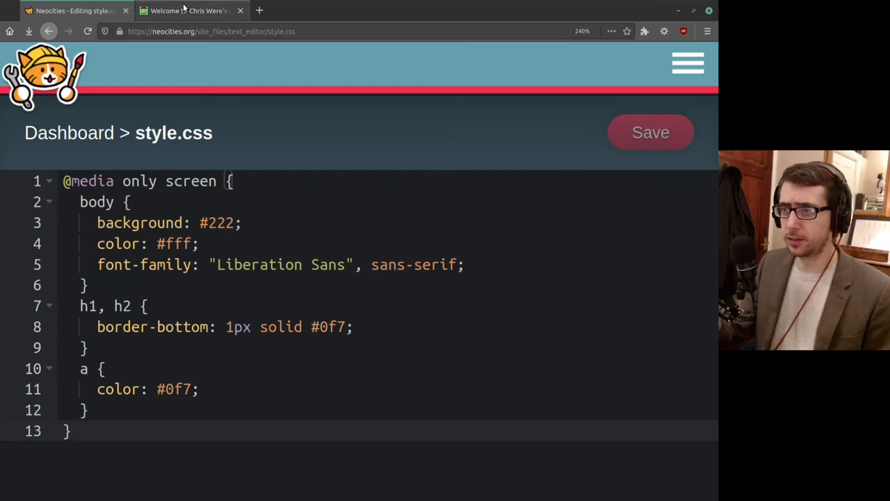
left_click(188, 11)
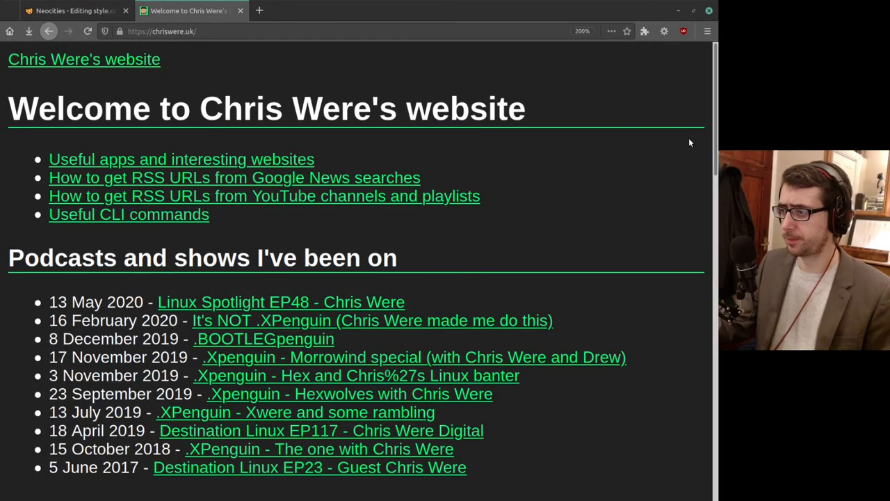
Scroll the home page and follow the 'Useful apps and interesting websites' link.
scroll("down", 3)
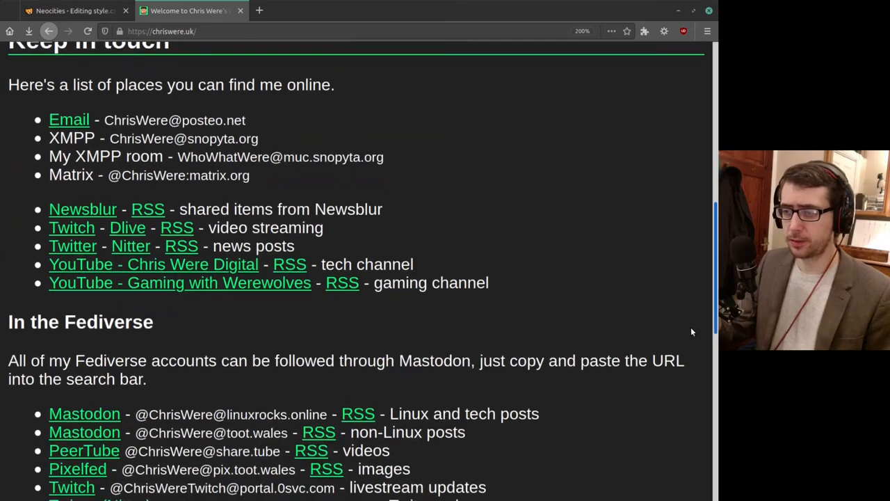
scroll("up", 3)
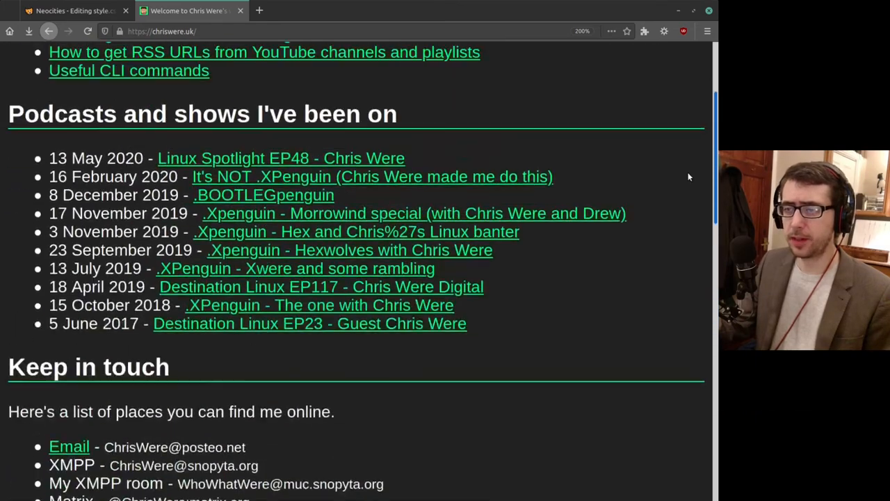
scroll("up", 3)
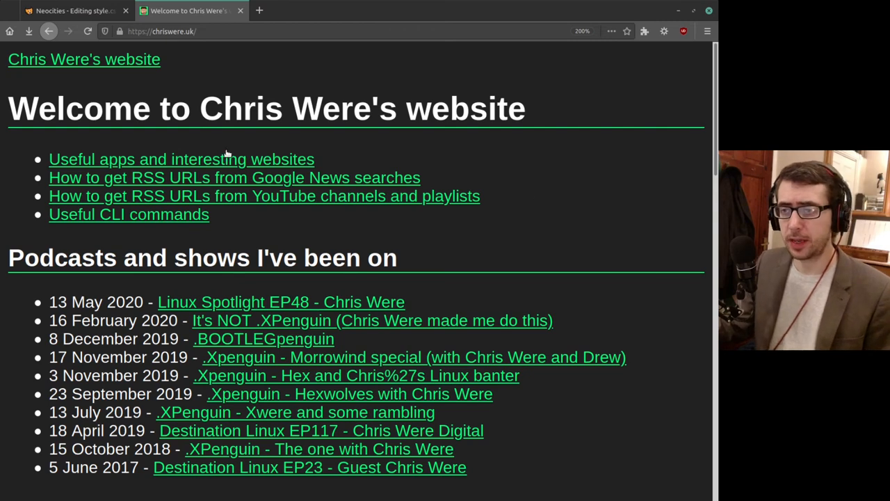
left_click(181, 159)
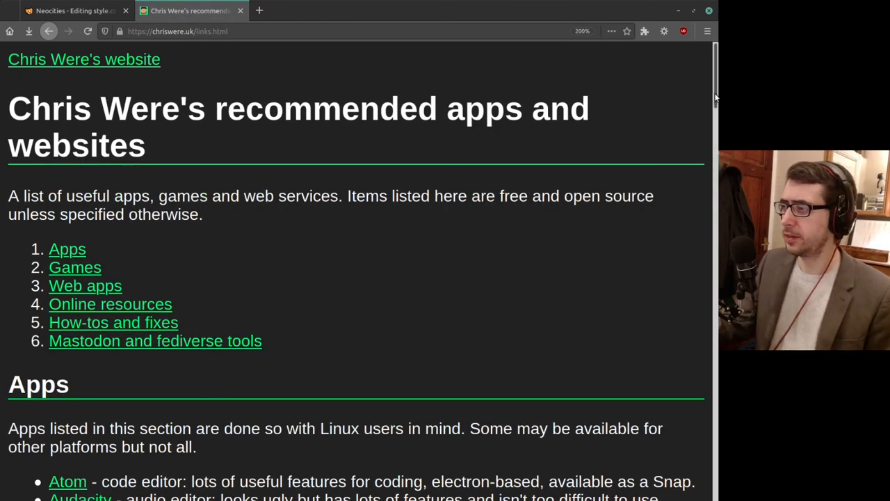
Scroll through the recommended apps and games lists on the links page.
scroll("down", 3)
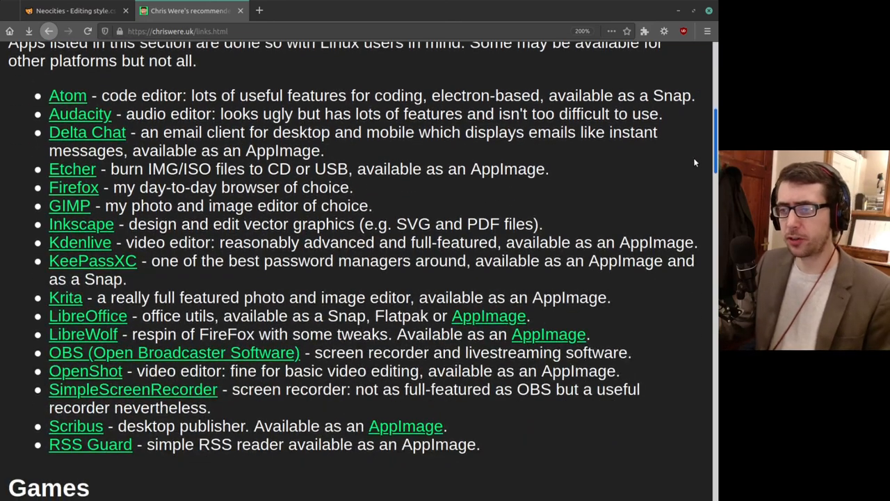
scroll("down", 3)
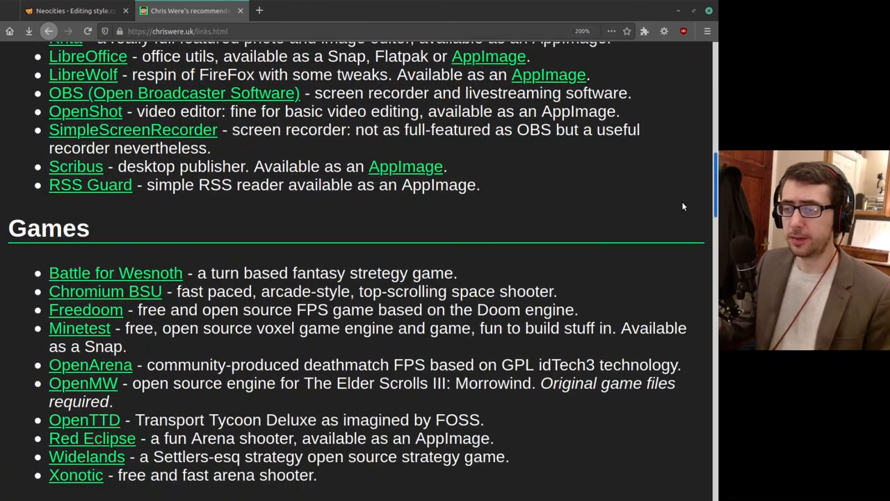
scroll("up", 3)
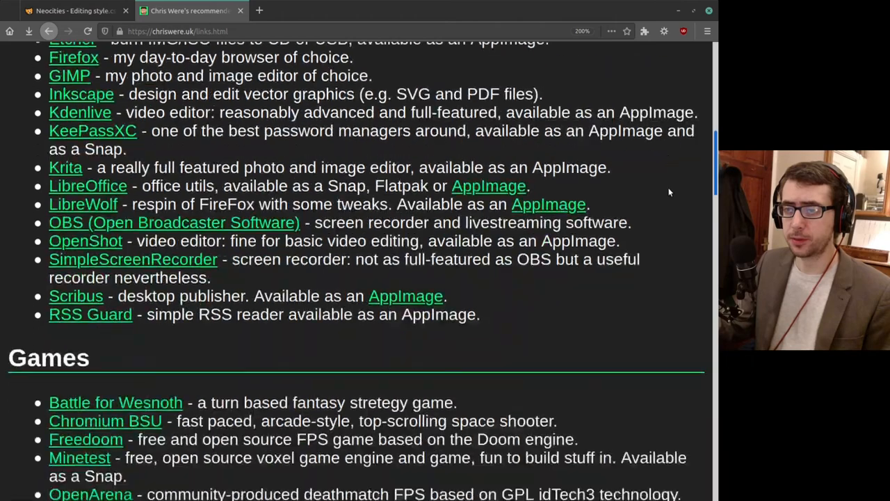
scroll("down", 3)
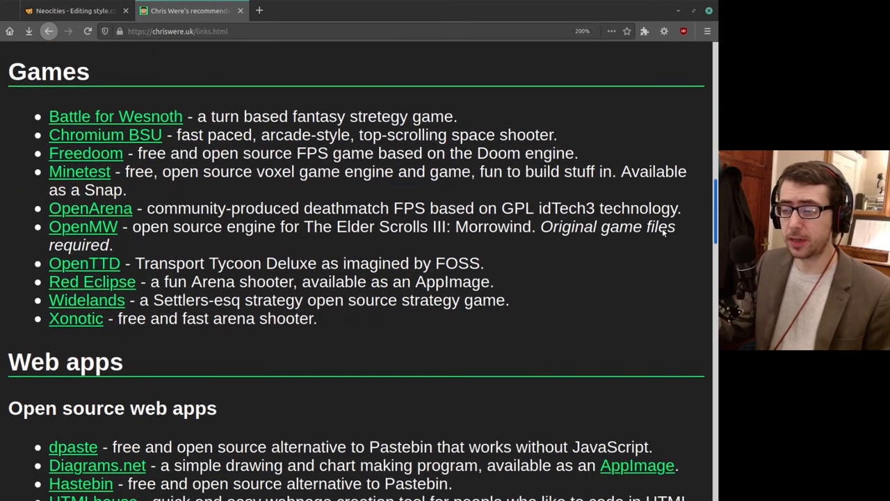
scroll("down", 3)
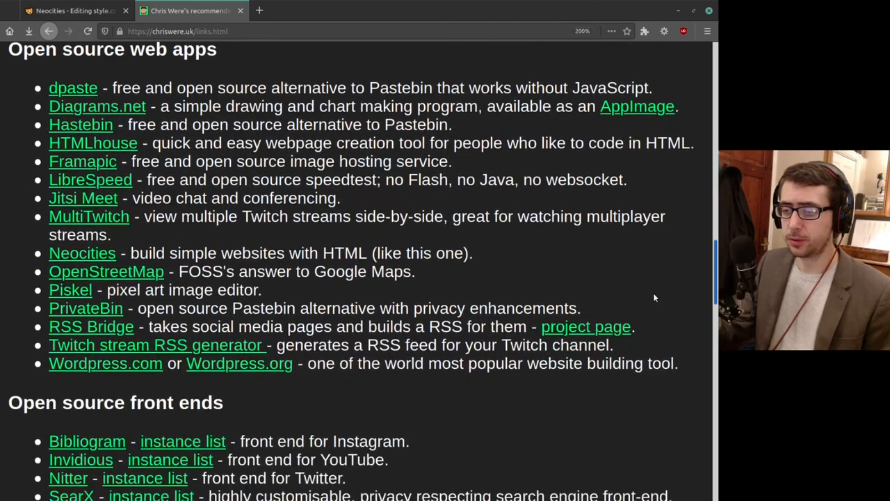
scroll("up", 3)
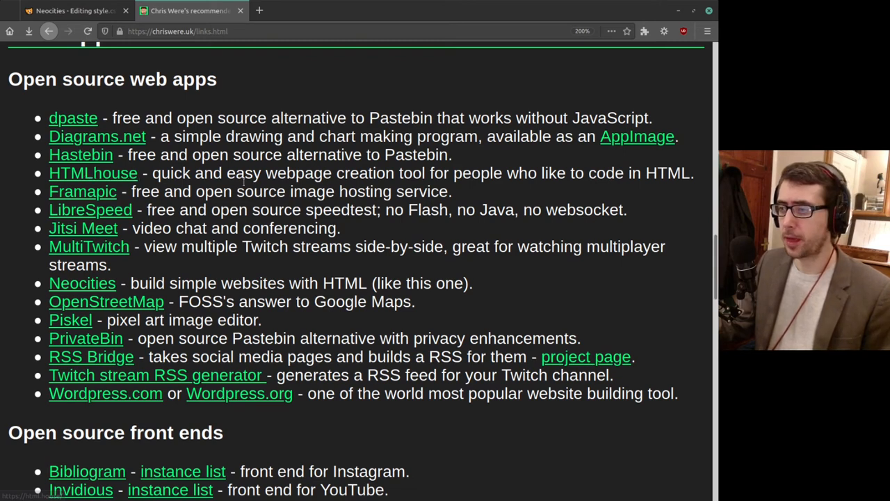
mouse_move(687, 198)
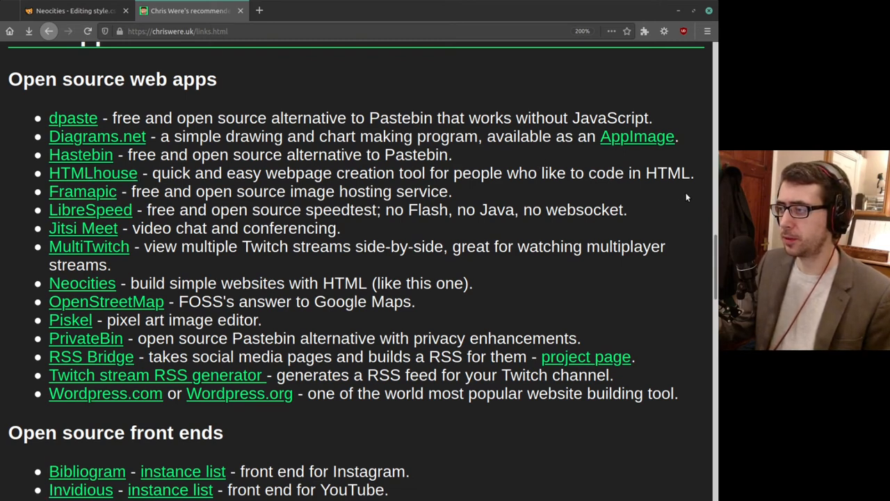
scroll("down", 3)
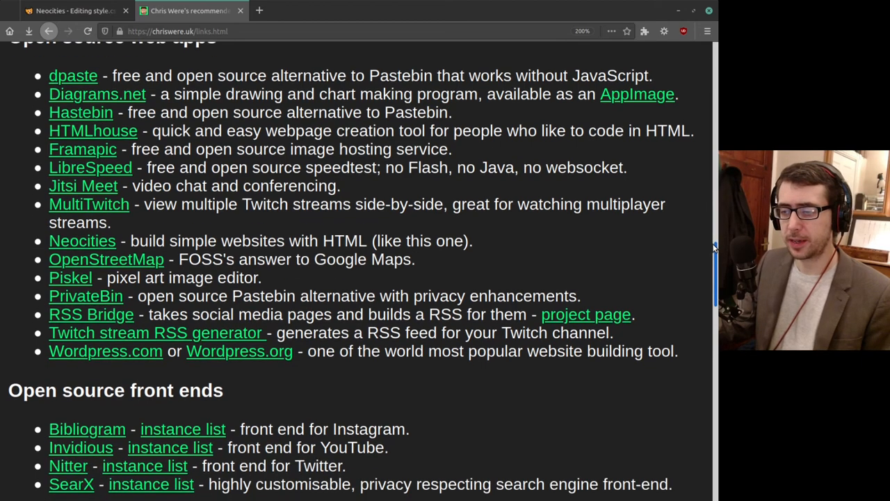
Scroll the web apps and online resources sections, then return home via the 'Chris Were's website' link.
scroll("down", 3)
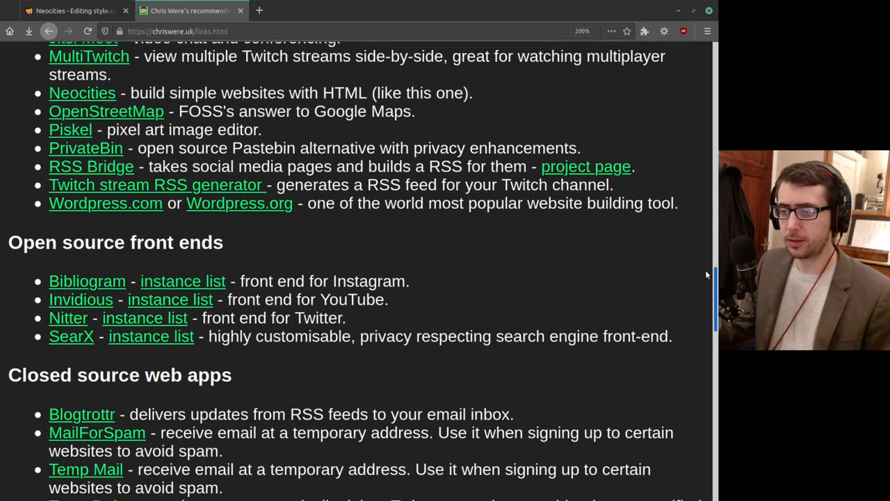
scroll("up", 3)
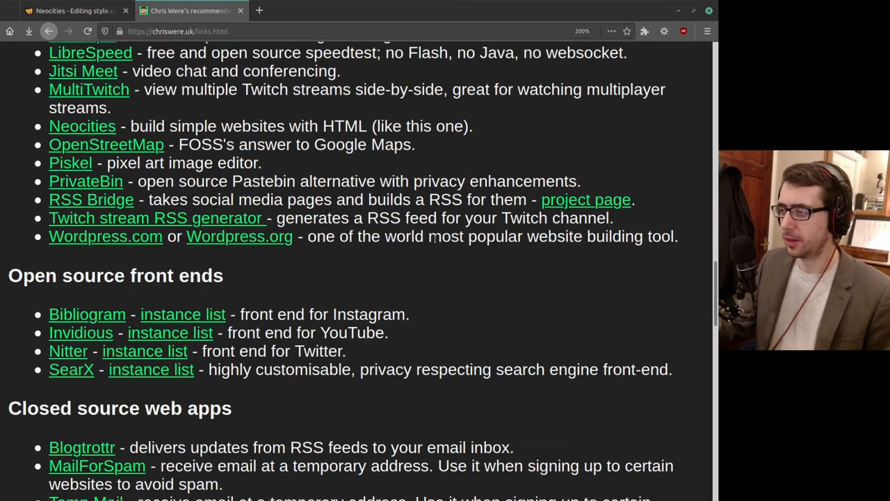
scroll("down", 3)
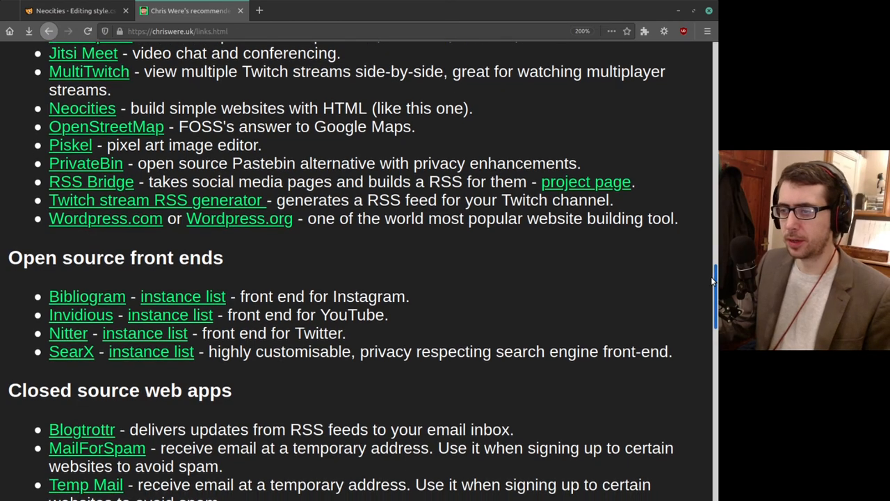
scroll("down", 3)
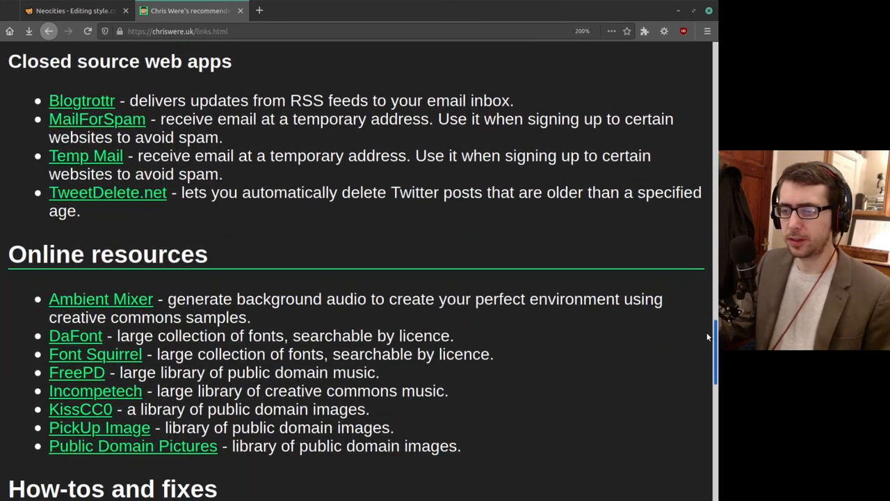
scroll("up", 3)
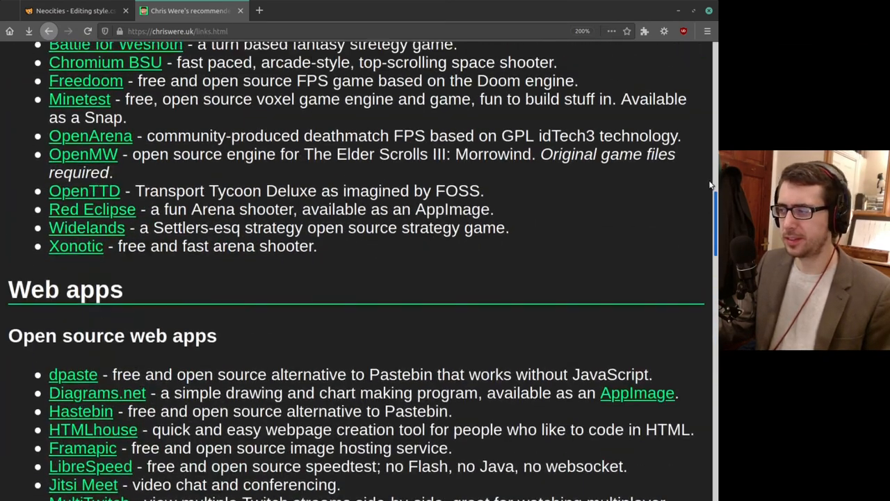
scroll("up", 3)
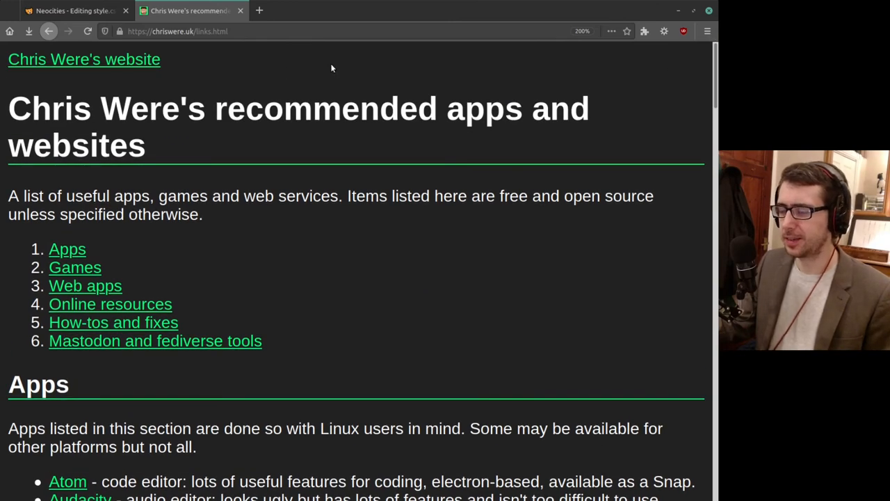
left_click(83, 58)
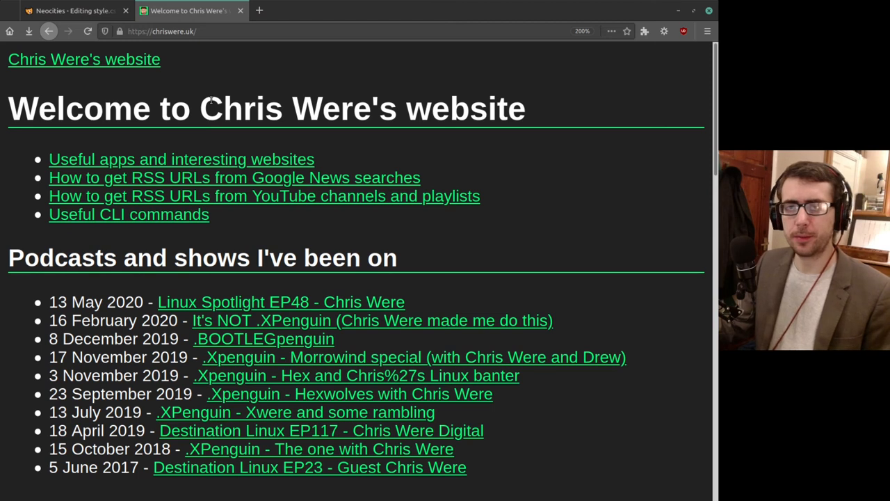
mouse_move(217, 125)
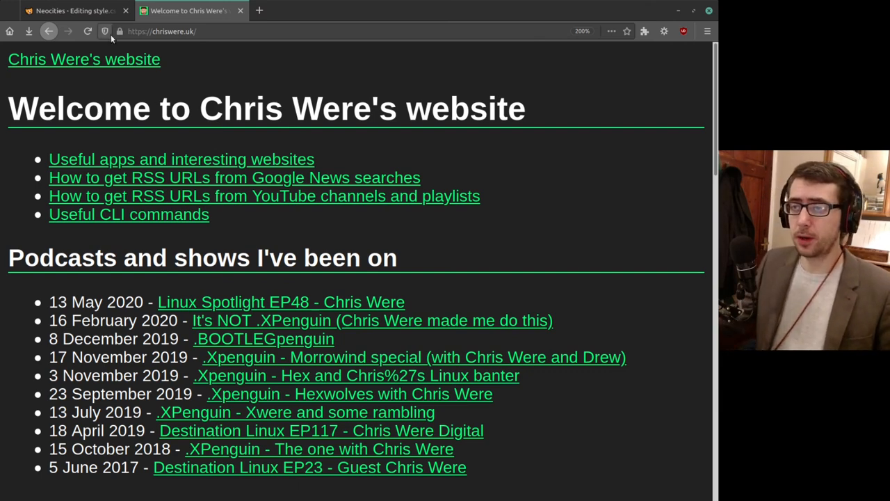
Switch to the 'Neocities - Editing style.css' tab with the 13-line stylesheet.
left_click(70, 11)
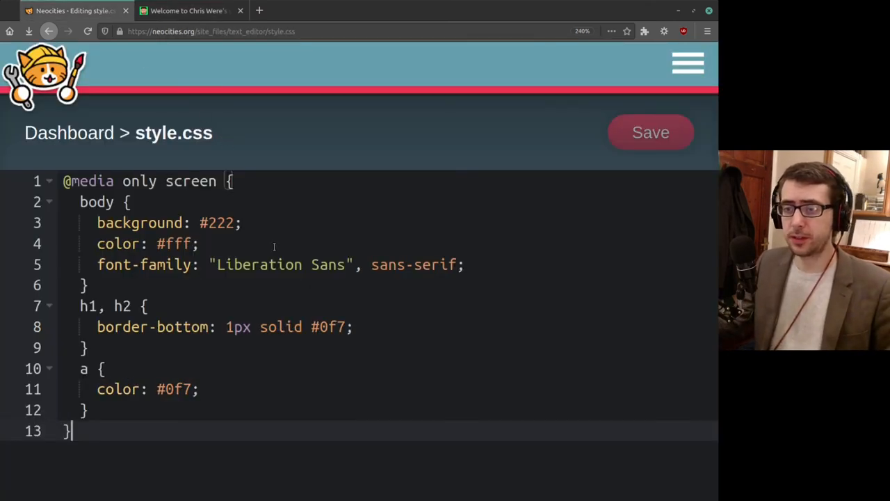
mouse_move(320, 248)
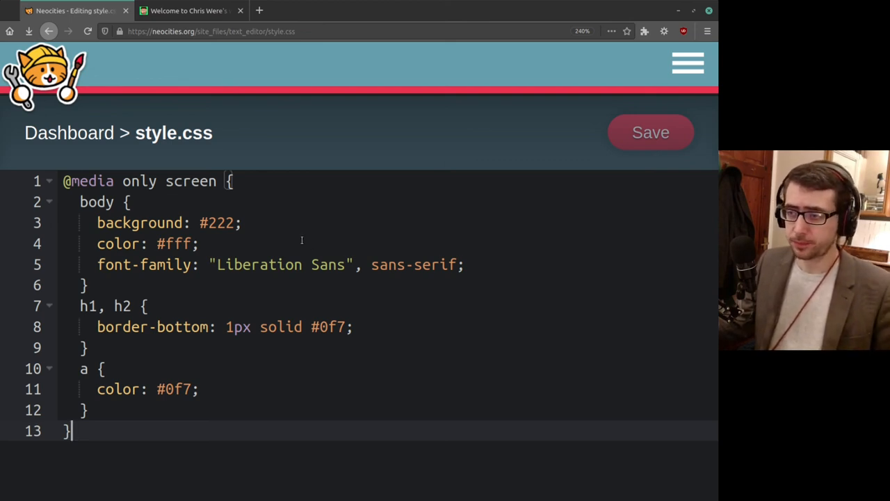
key("Delete")
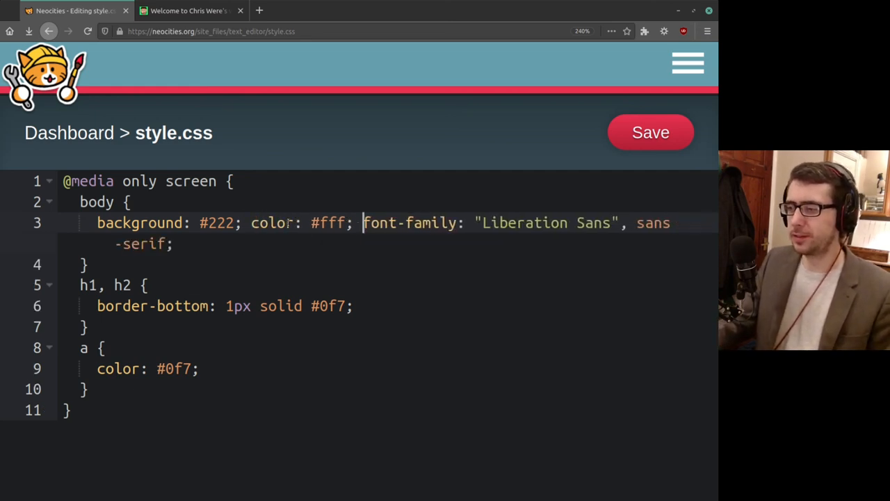
left_click(172, 243)
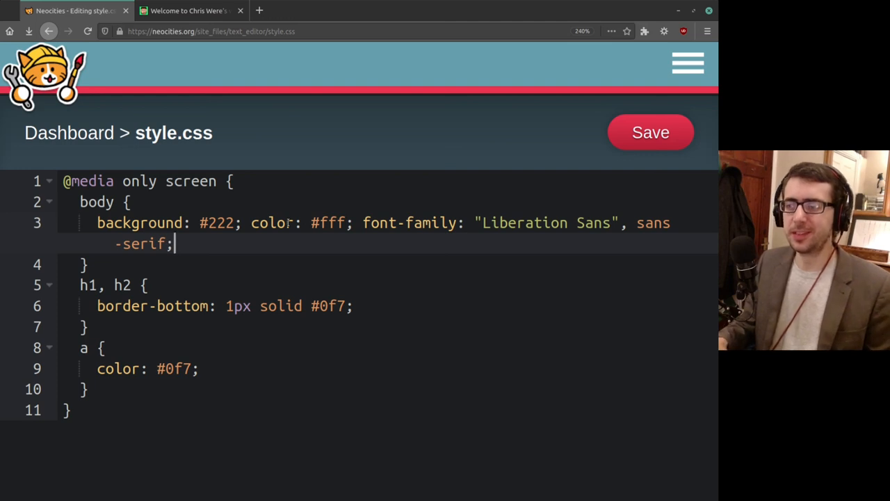
key("Enter")
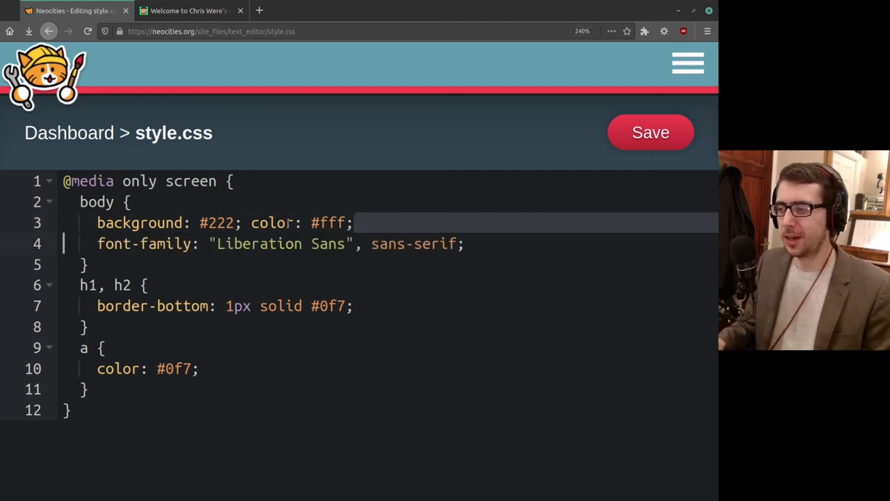
key("Enter")
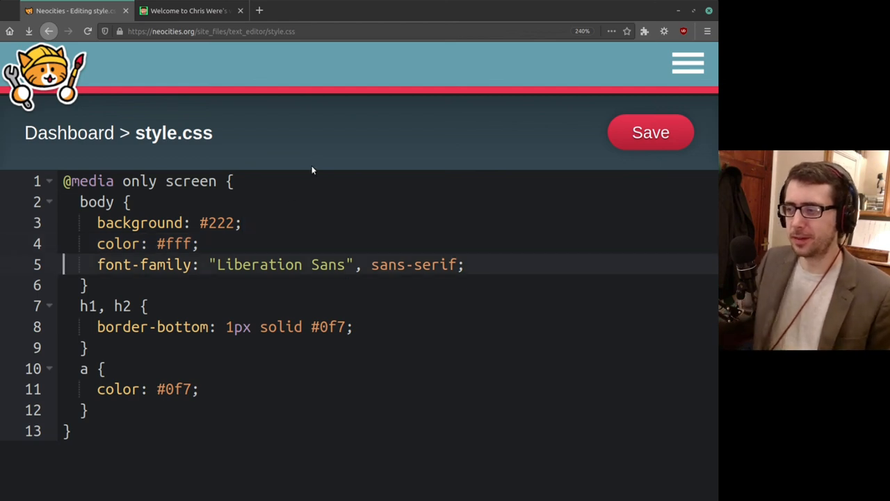
left_click(487, 264)
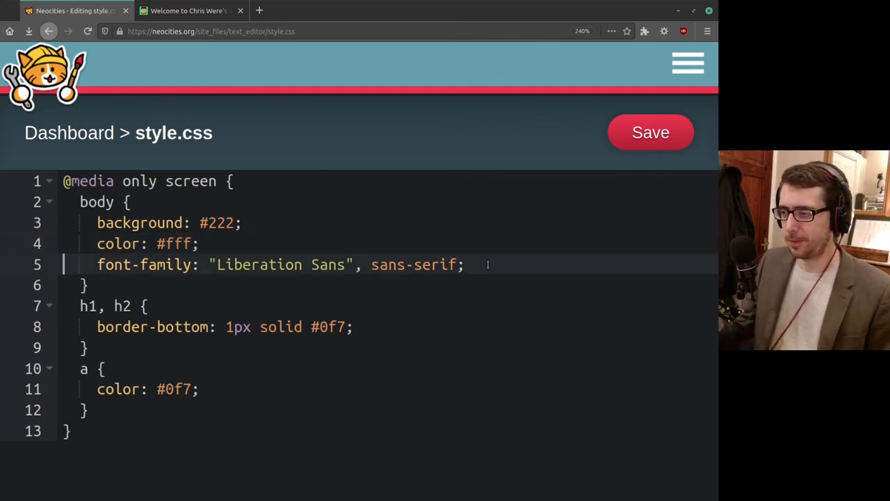
left_click(650, 132)
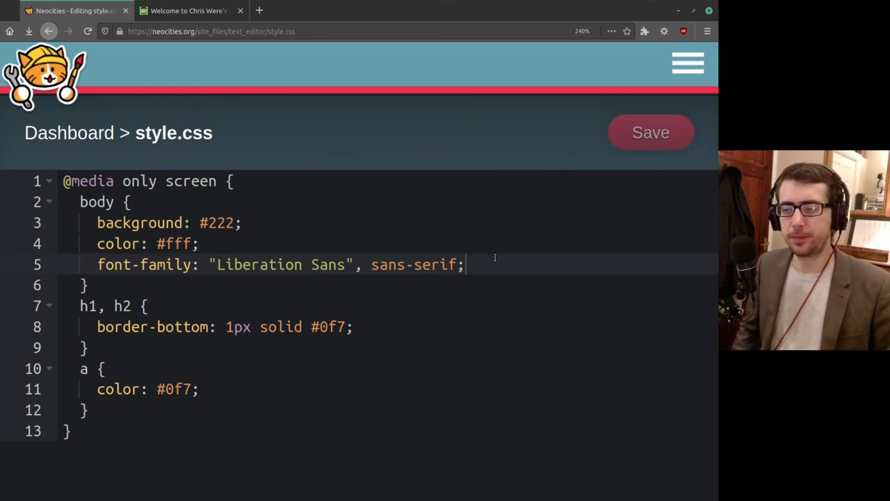
mouse_move(400, 25)
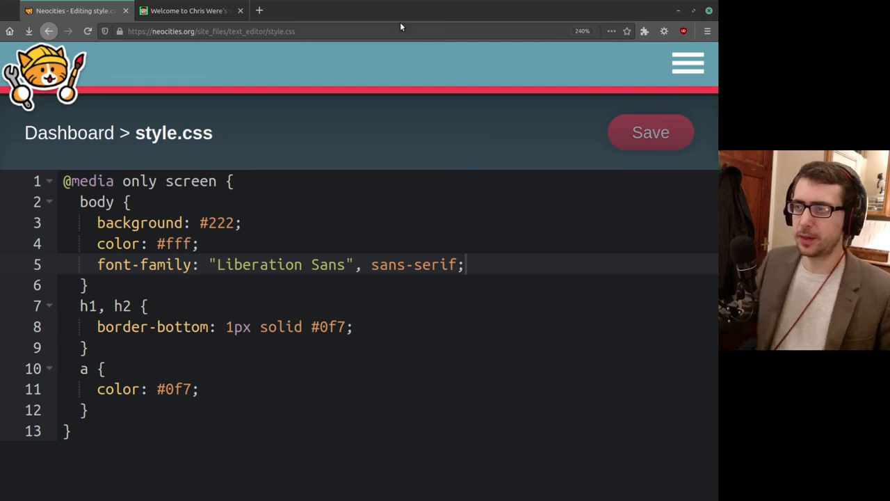
Switch to the 'Welcome to Chris Were's website' tab showing the live home page.
left_click(188, 11)
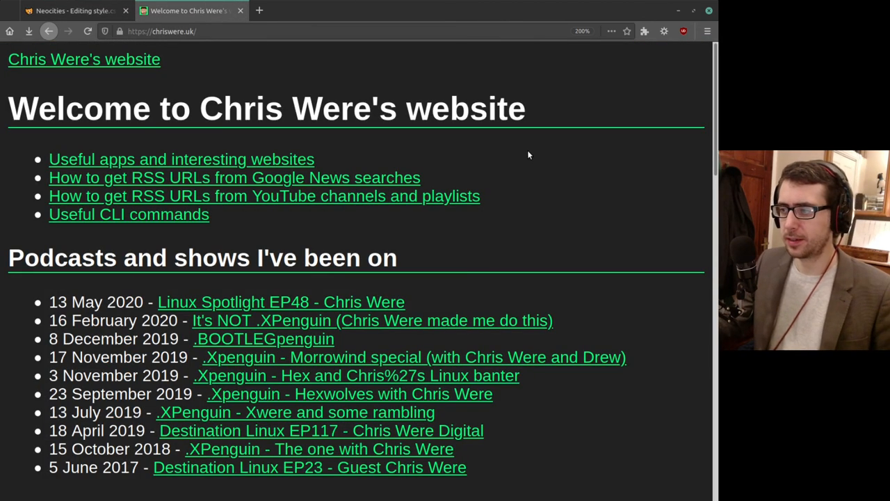